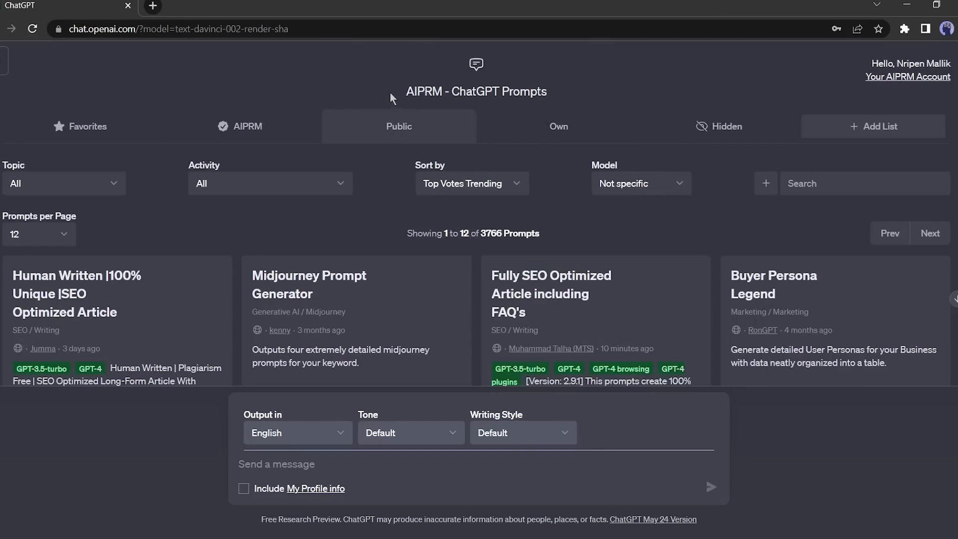
# Scroll down to the drafted kids' animation script prompt in the ChatGPT message box
pyautogui.scroll(-3)
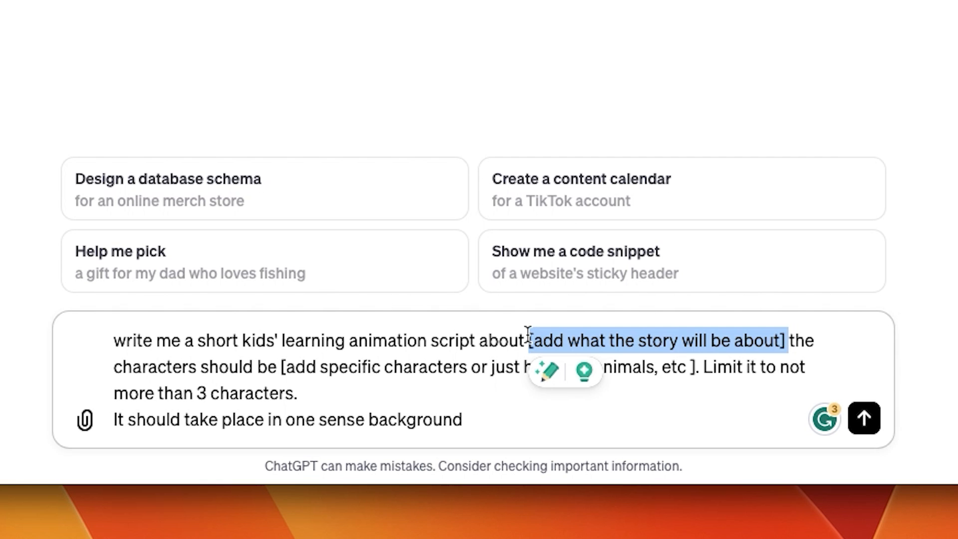
# Replace the story-topic placeholder with 'the importance of eating health'
pyautogui.press('Delete')
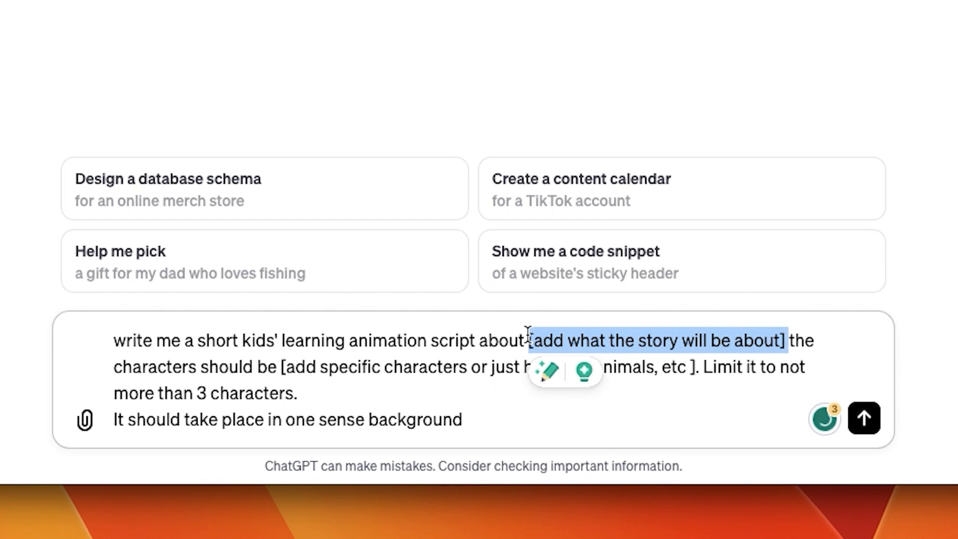
pyautogui.write('the importance of')
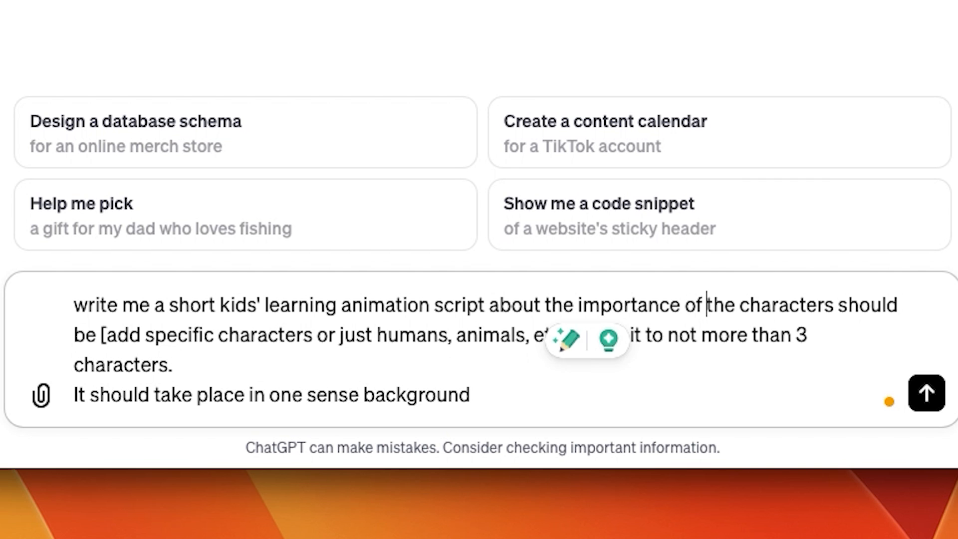
pyautogui.write('eating health')
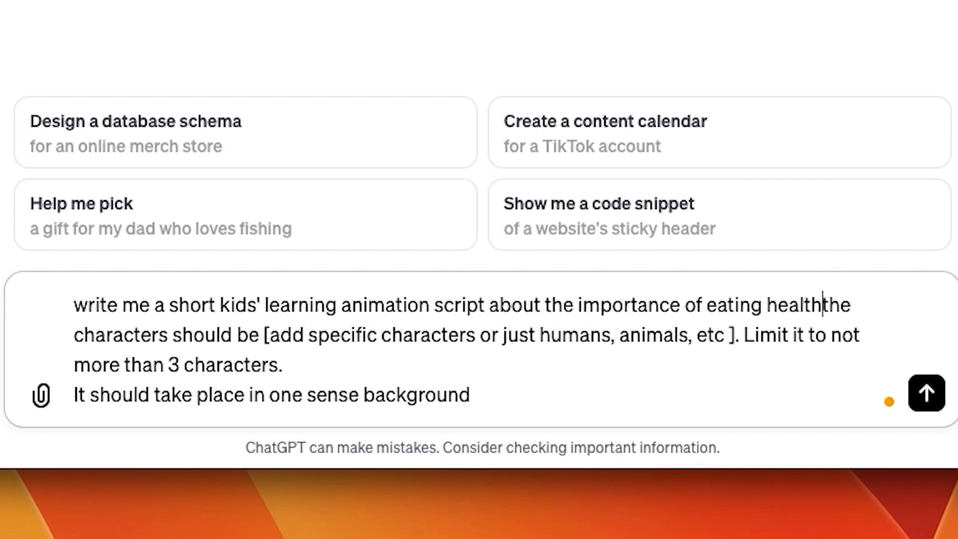